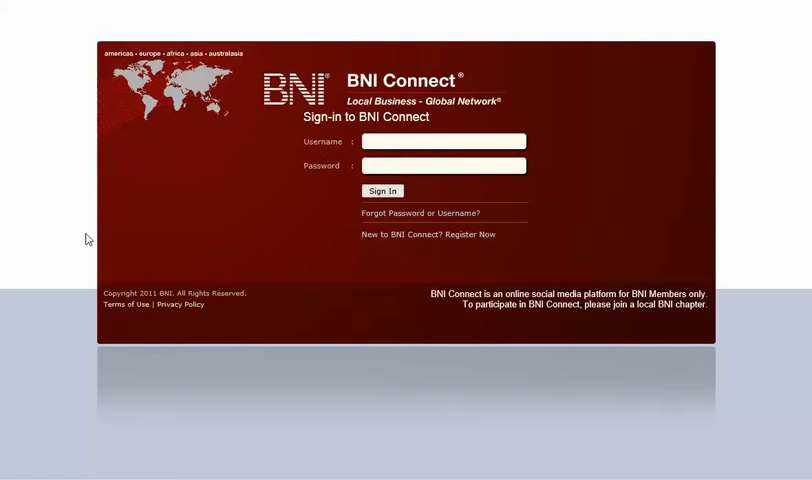
pyautogui.moveTo(232, 392)
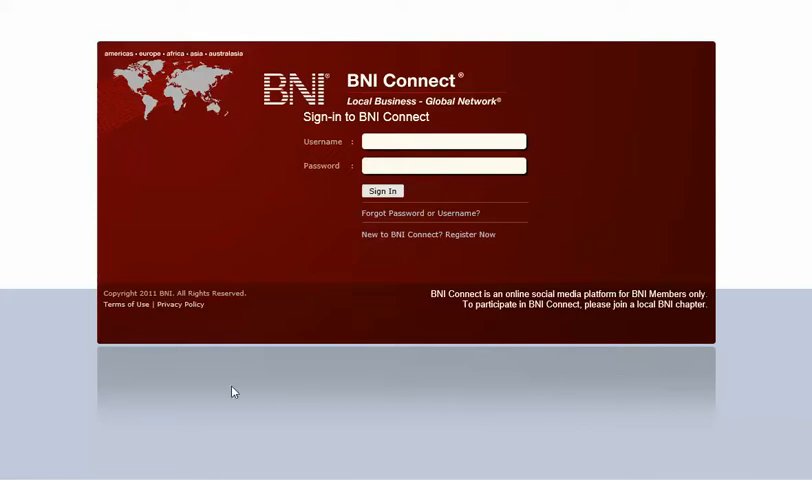
pyautogui.moveTo(76, 172)
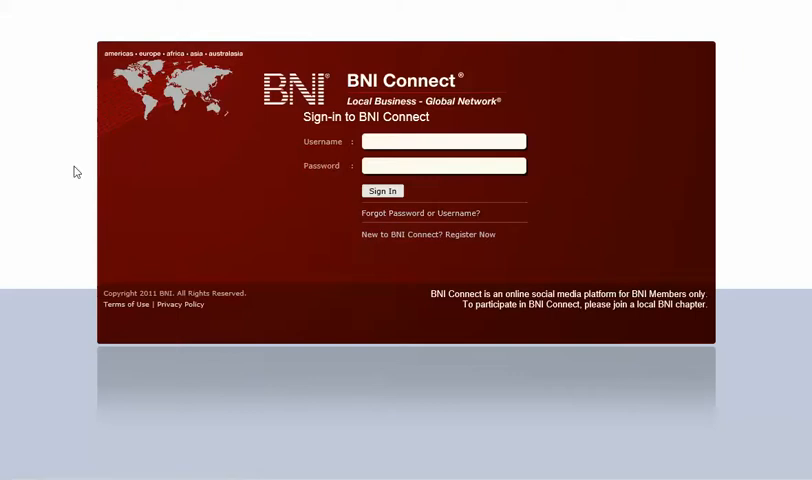
# Step: Submit the account email and captcha code via 'Forgot Password or Username?' to find the account
pyautogui.click(406, 212)
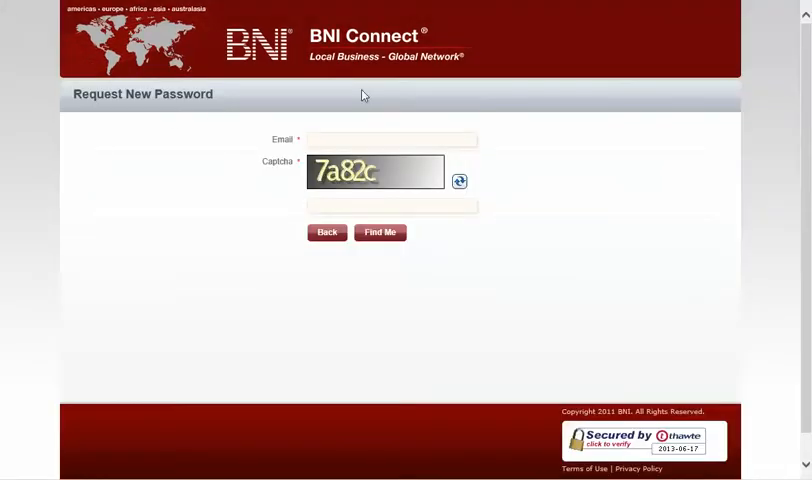
pyautogui.write('theri')
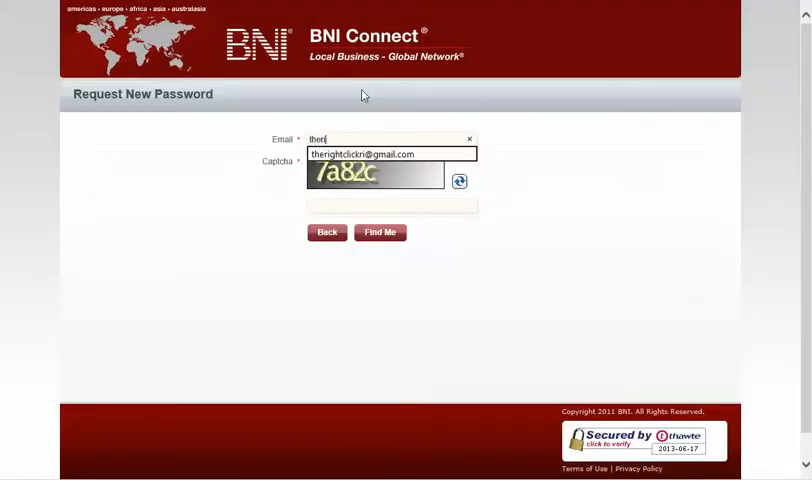
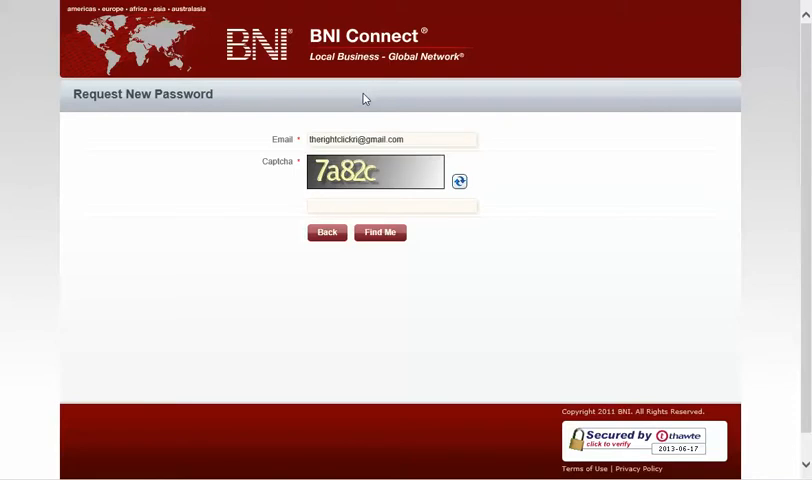
pyautogui.write('7a82c')
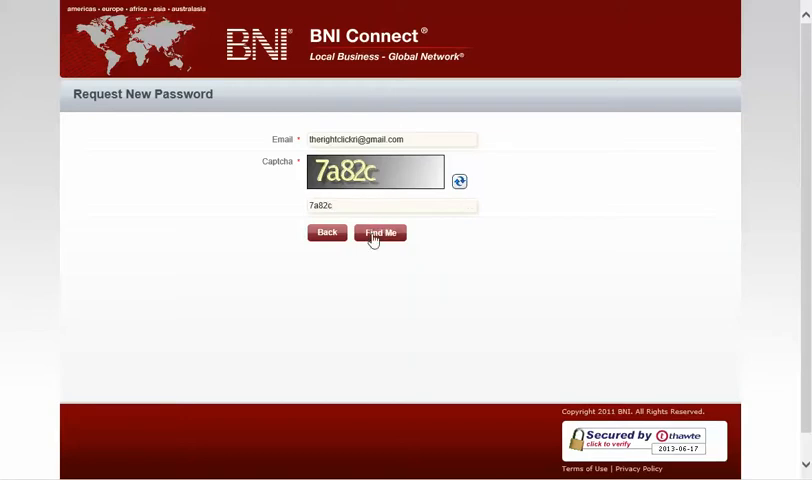
pyautogui.click(380, 232)
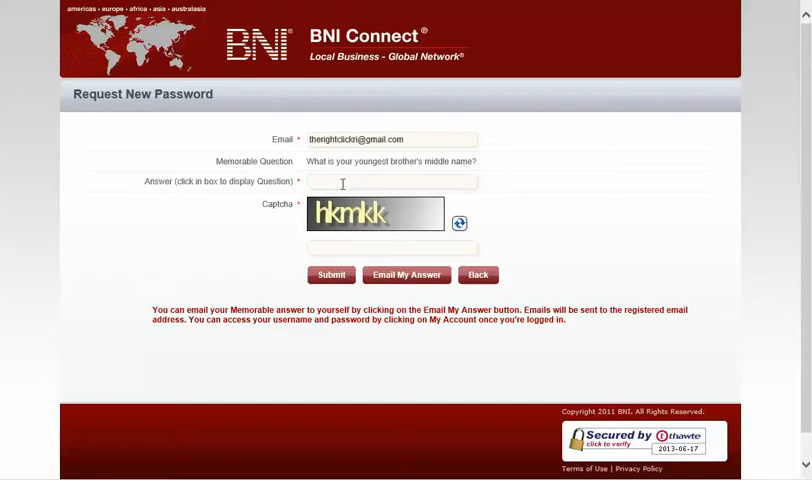
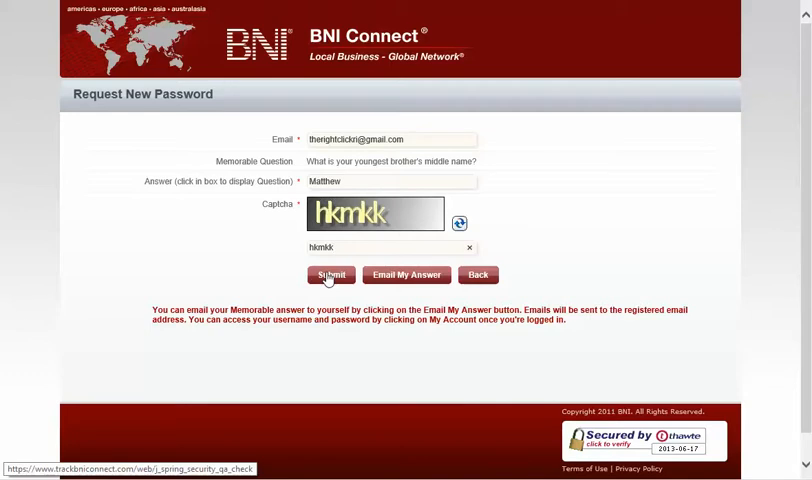
pyautogui.moveTo(344, 298)
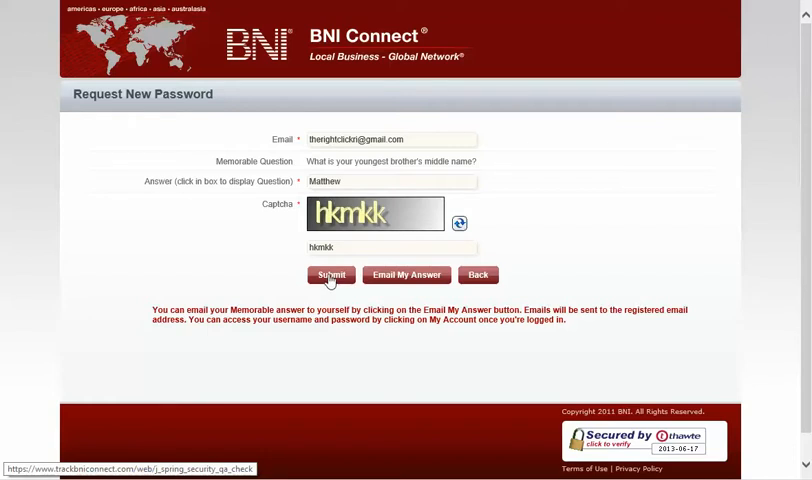
# Step: Submit the answer, set and confirm the new password, and view the My BNI Business summary
pyautogui.click(330, 276)
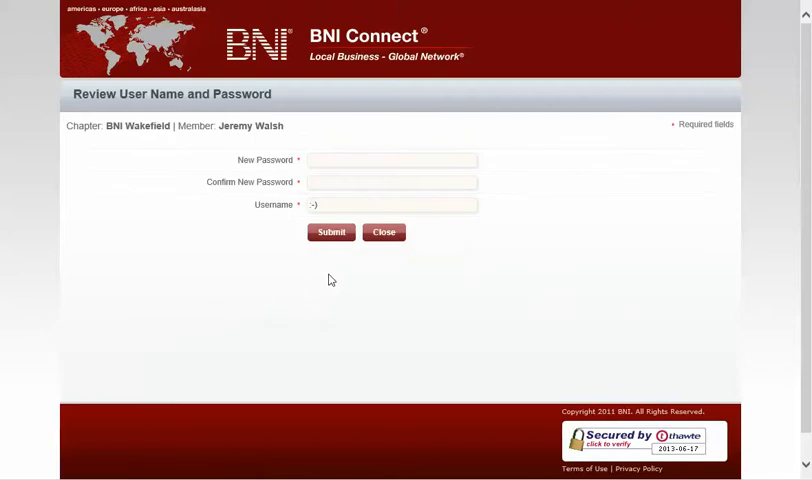
pyautogui.moveTo(332, 176)
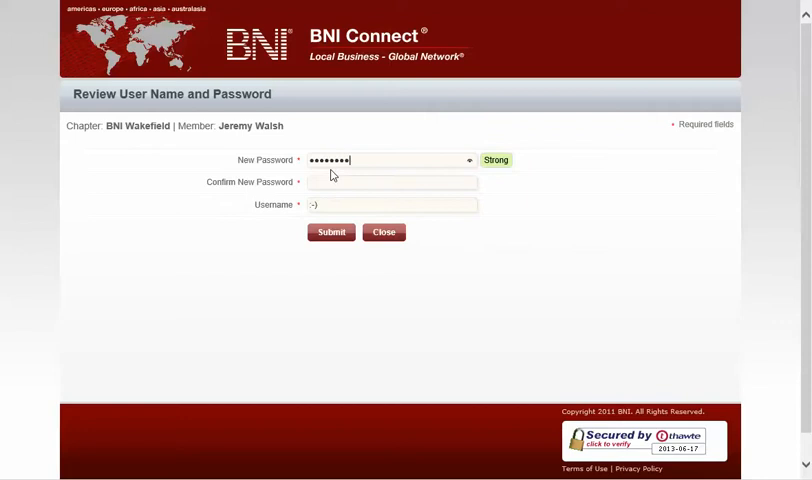
pyautogui.write('•••••')
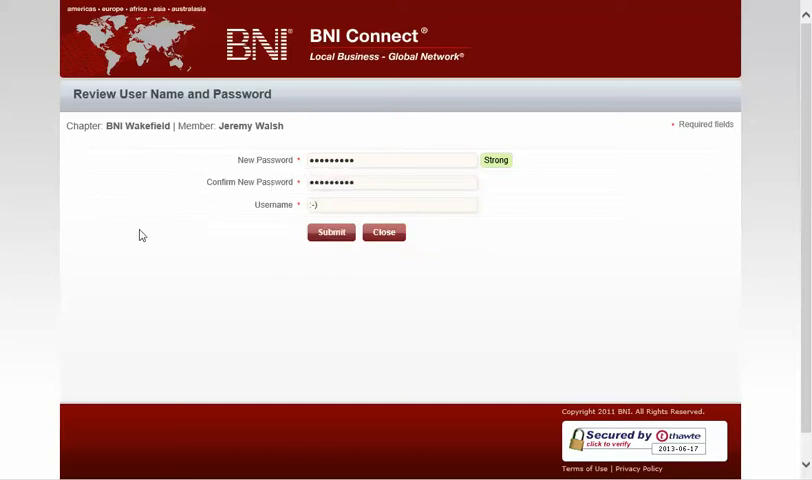
pyautogui.click(330, 232)
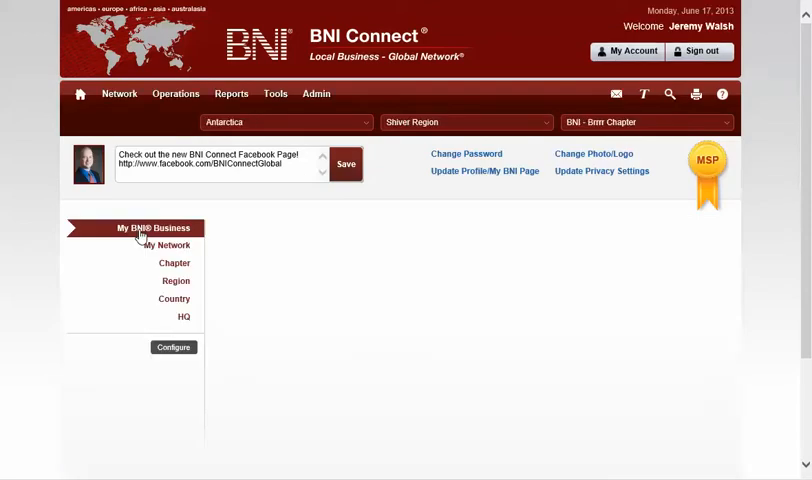
pyautogui.click(144, 228)
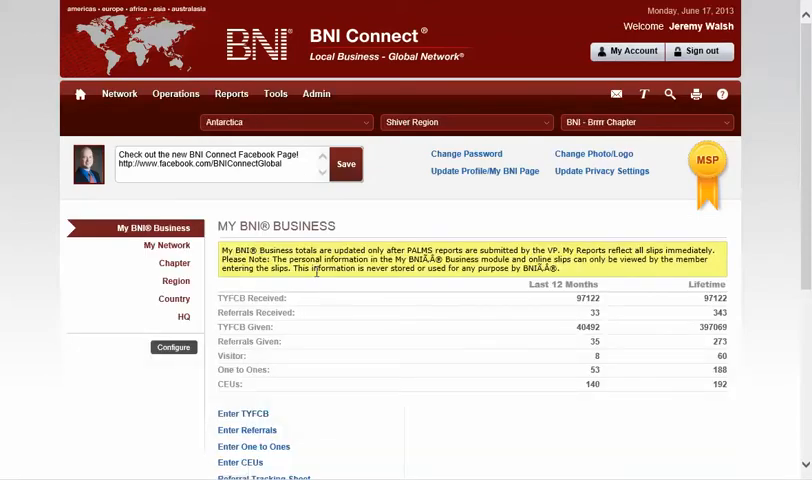